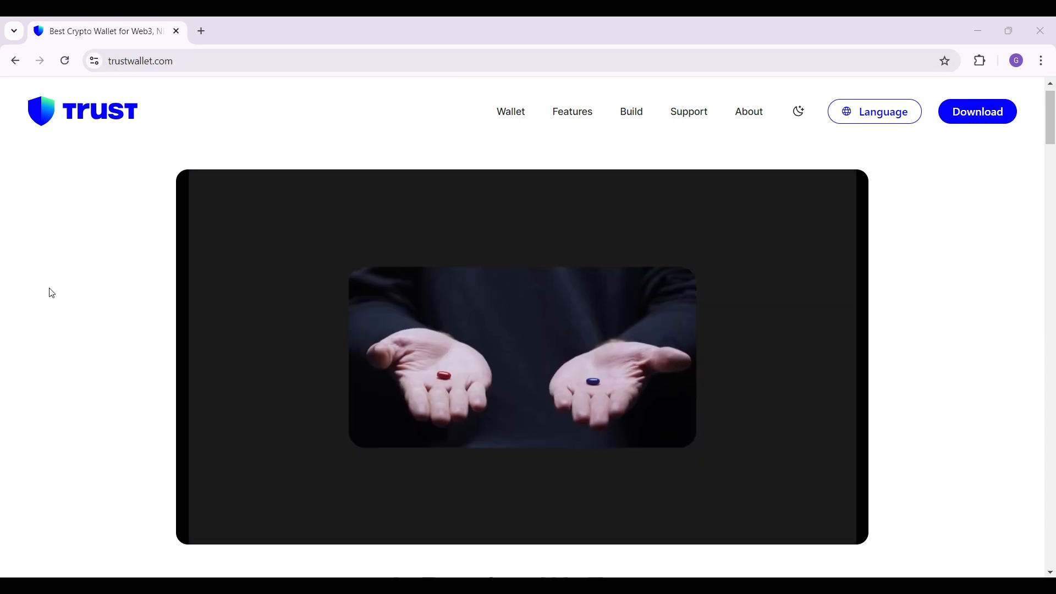
Go to the Trust Wallet download page and scroll to the Download for Chrome card
scroll("down", 3)
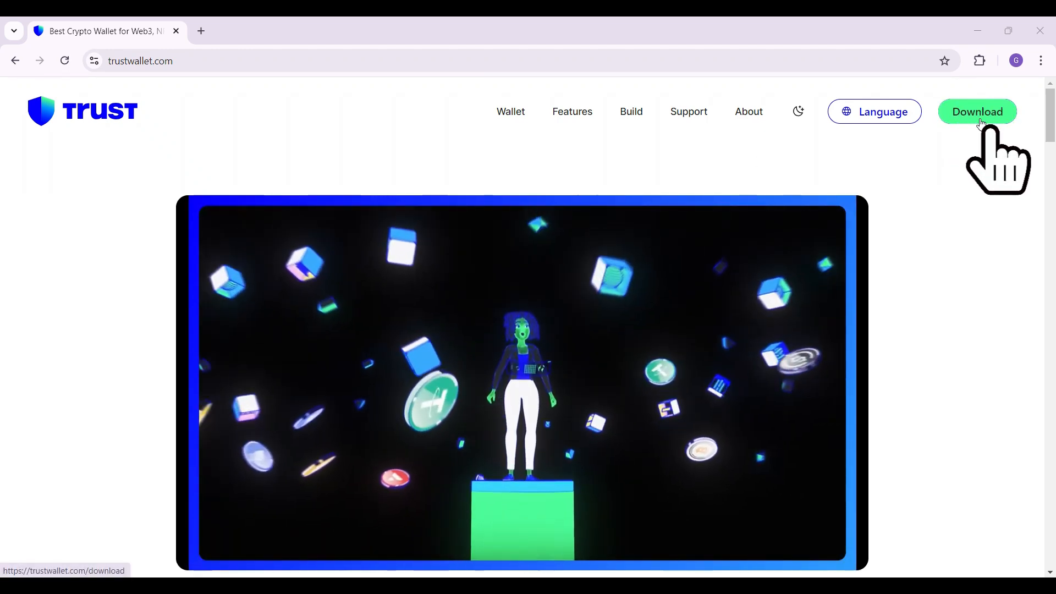
left_click(977, 111)
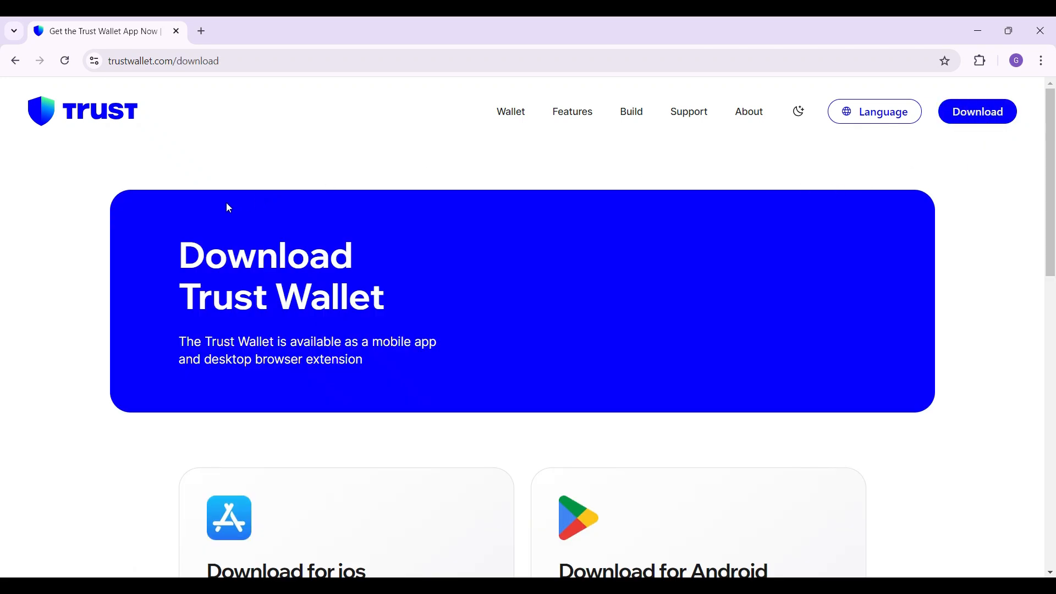
scroll("down", 3)
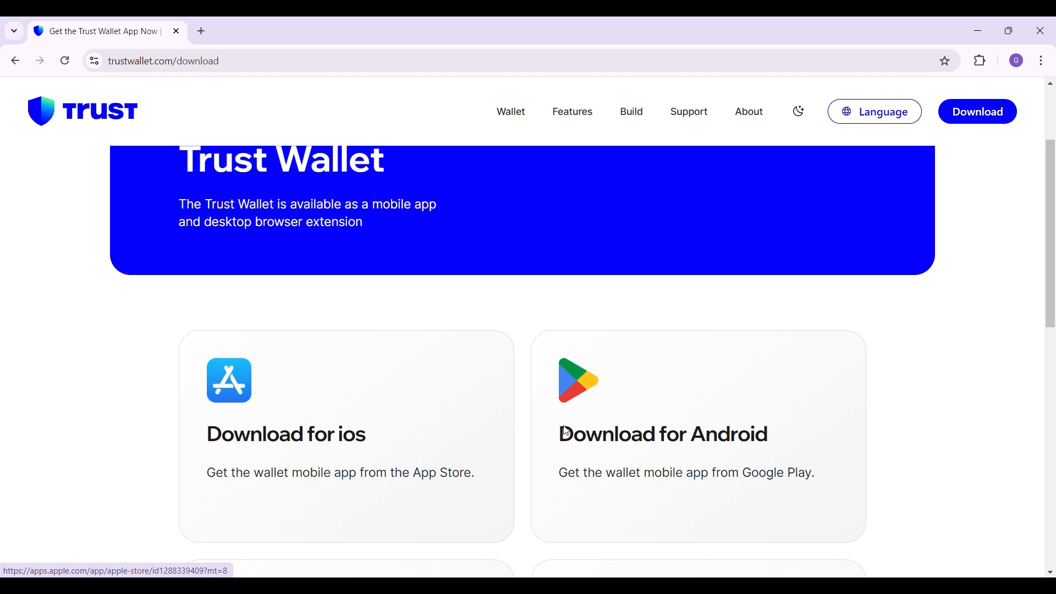
scroll("down", 3)
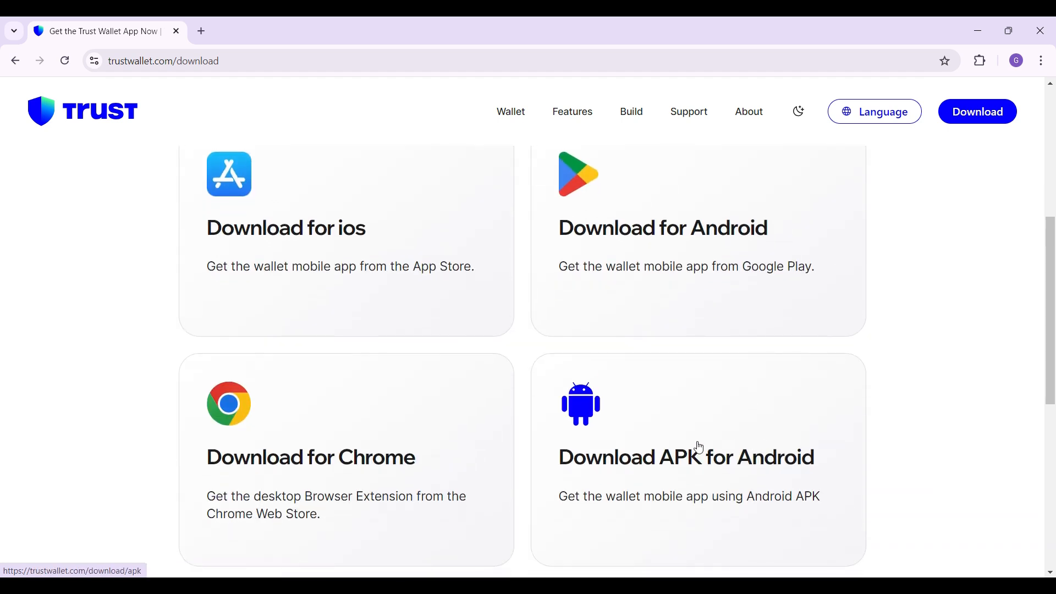
scroll("down", 3)
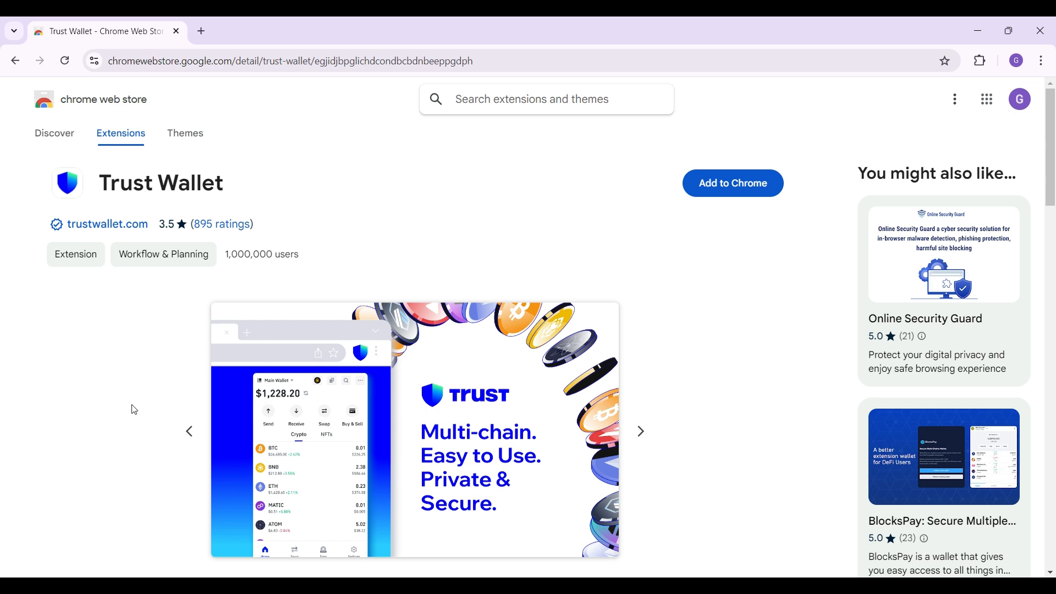
mouse_move(733, 182)
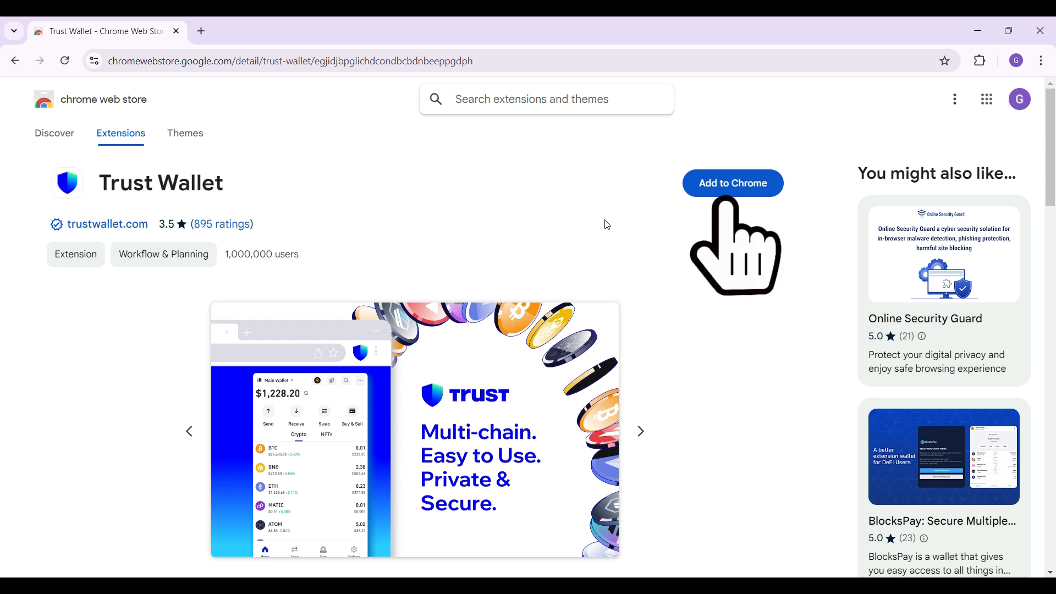
Start adding Trust Wallet to Chrome from its Web Store listing, bringing up the permissions confirmation
left_click(732, 183)
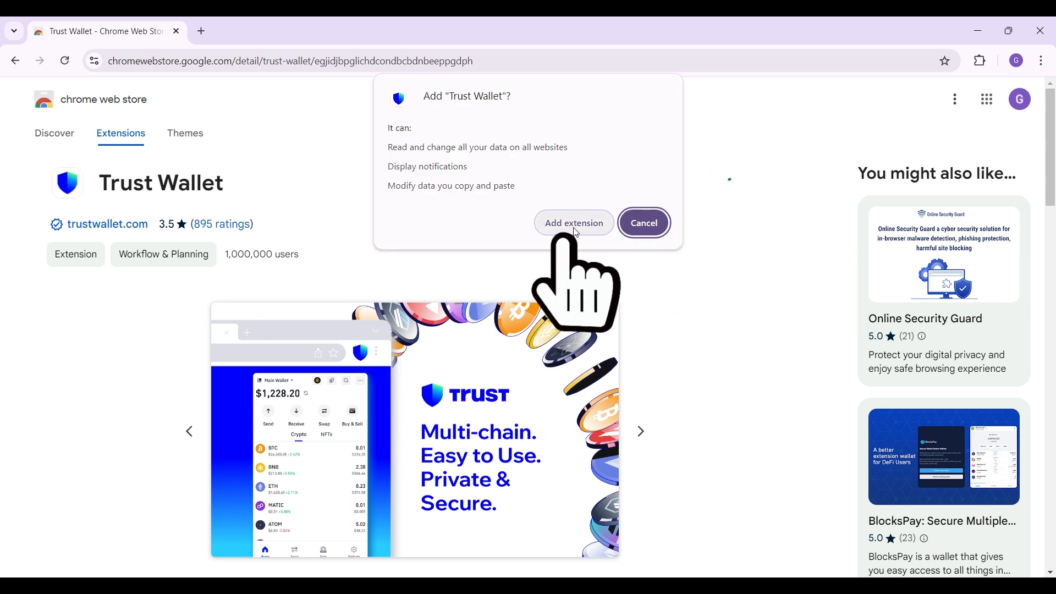
Confirm Add extension so Trust Wallet installs and its welcome onboarding tab opens
left_click(573, 223)
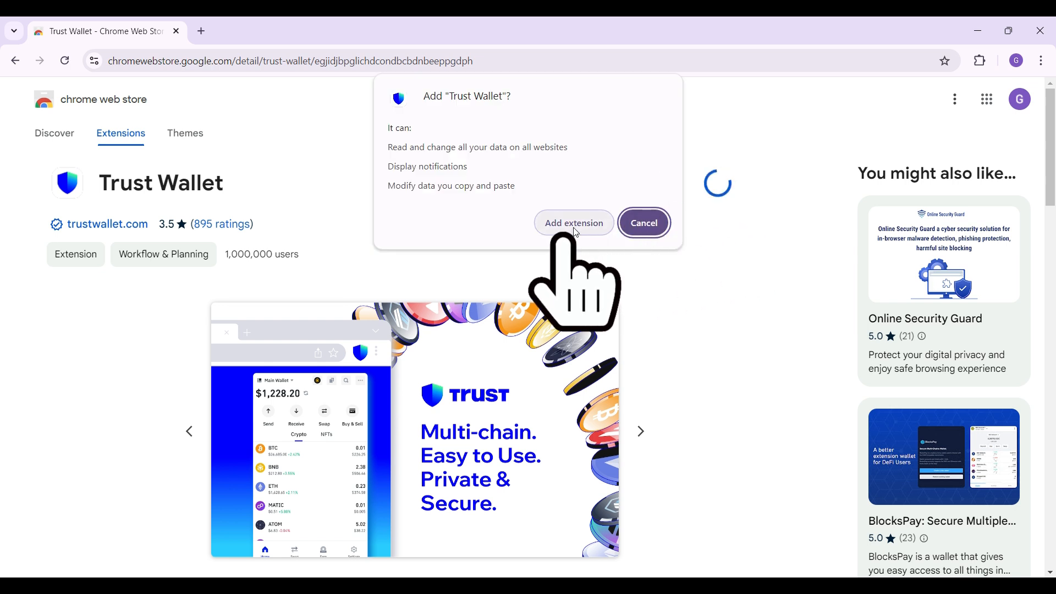
left_click(573, 224)
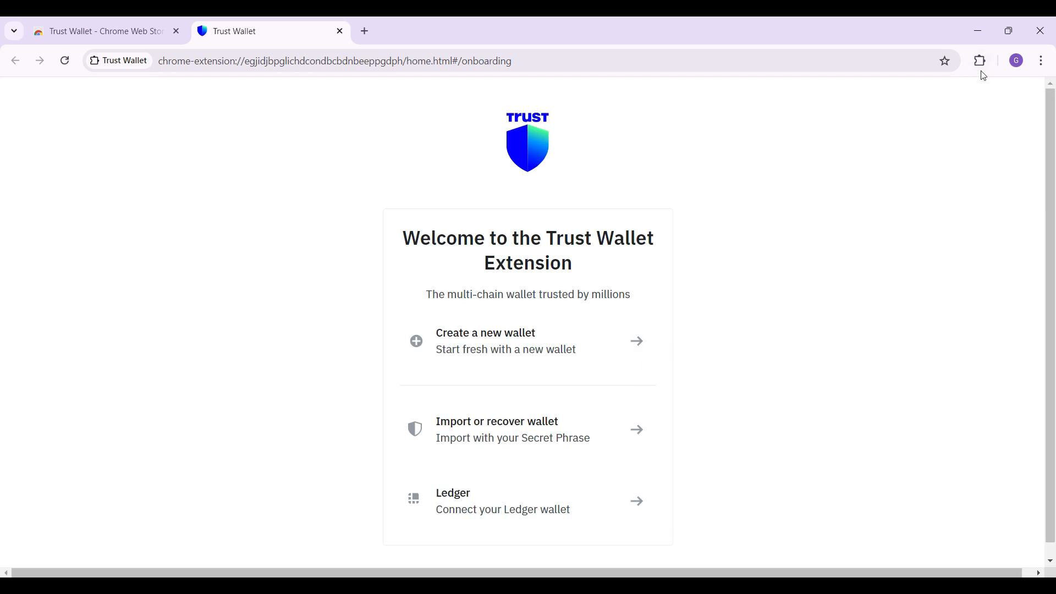
left_click(979, 60)
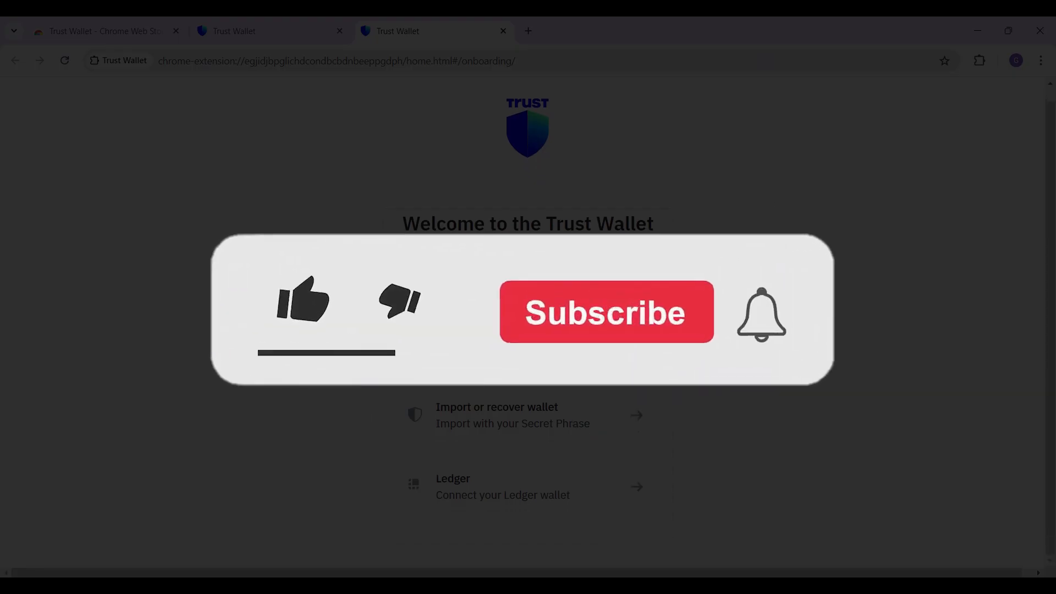
left_click(301, 299)
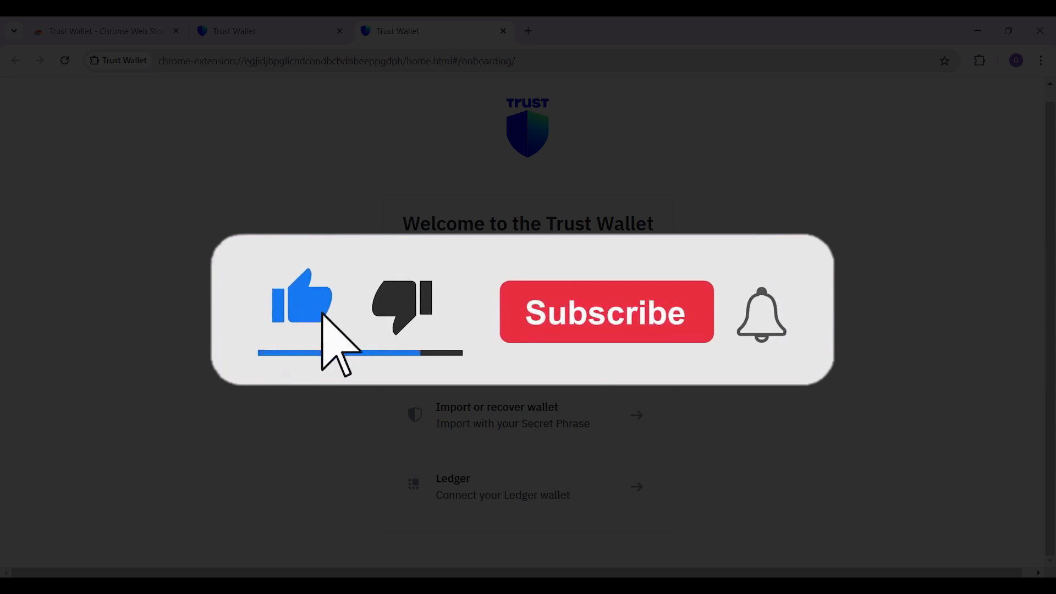
left_click(605, 311)
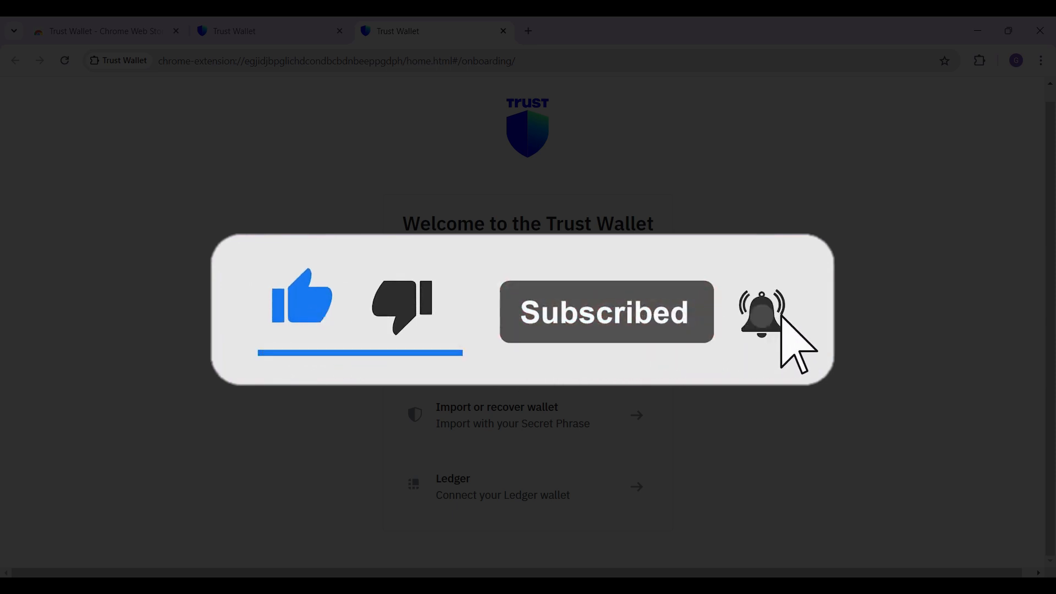